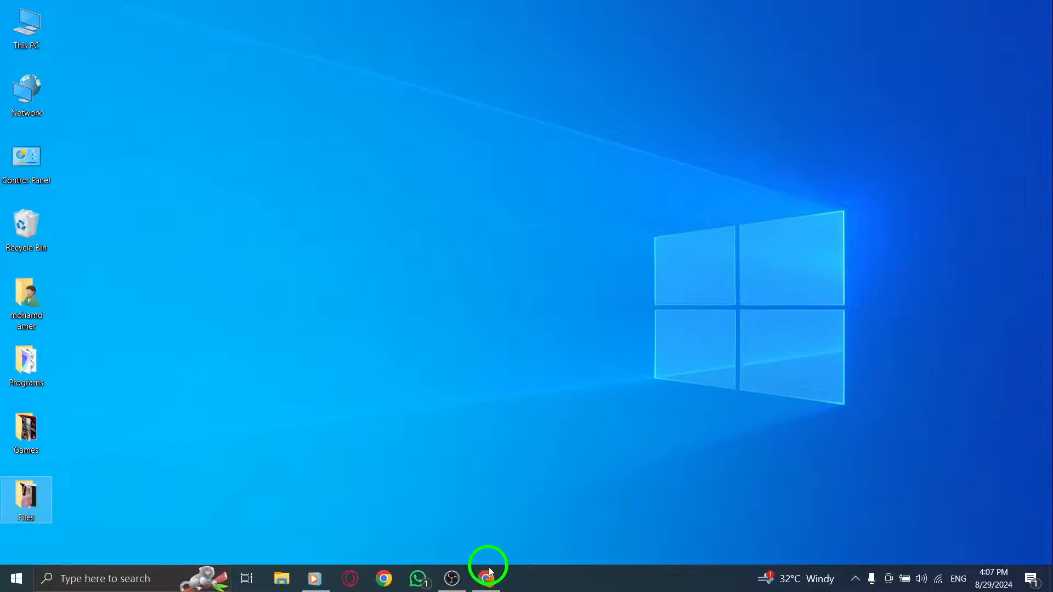
Step: Bring up Chrome from the taskbar with the Gmail inbox showing
click(487, 580)
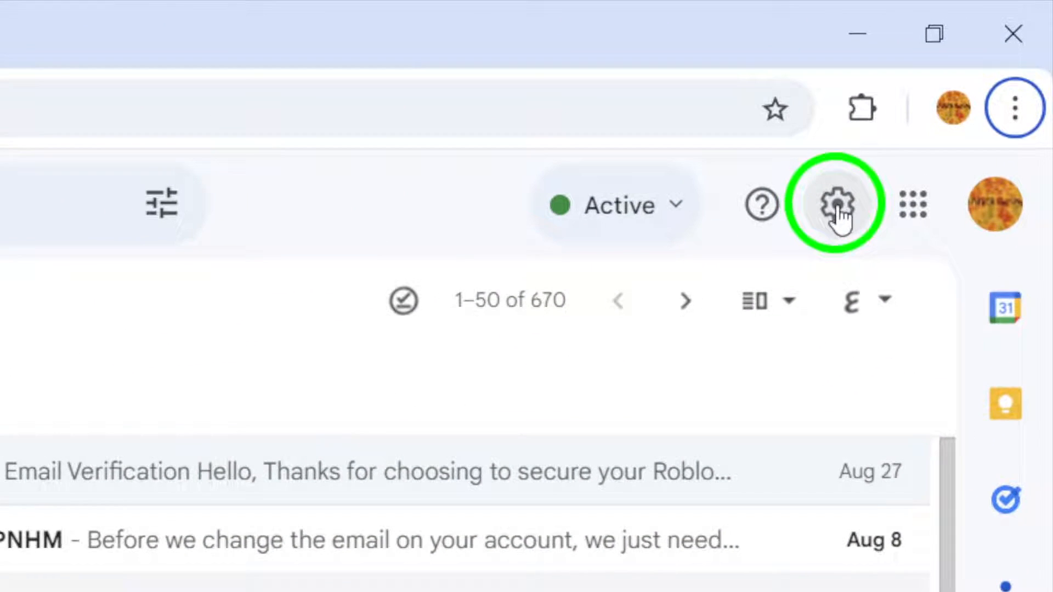
mouse_move(841, 214)
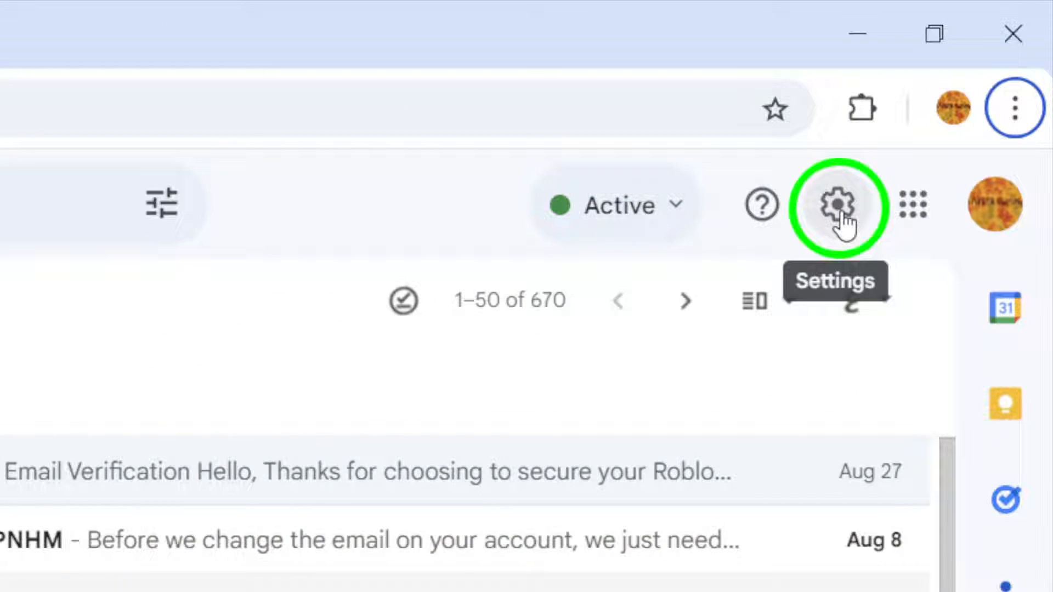
Step: Open Gmail's full Settings page from the gear icon
click(835, 206)
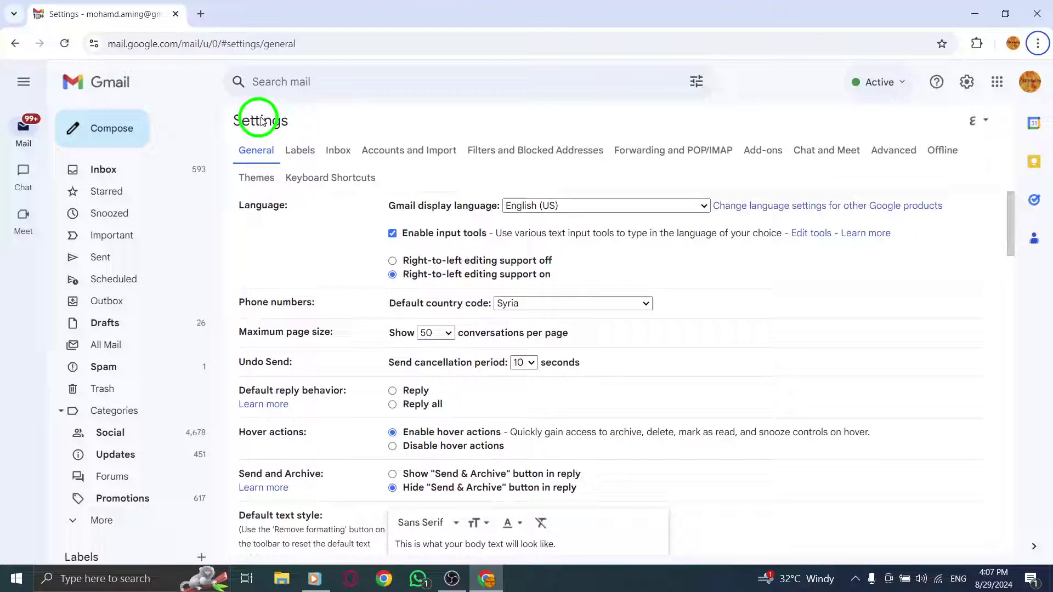
mouse_move(301, 114)
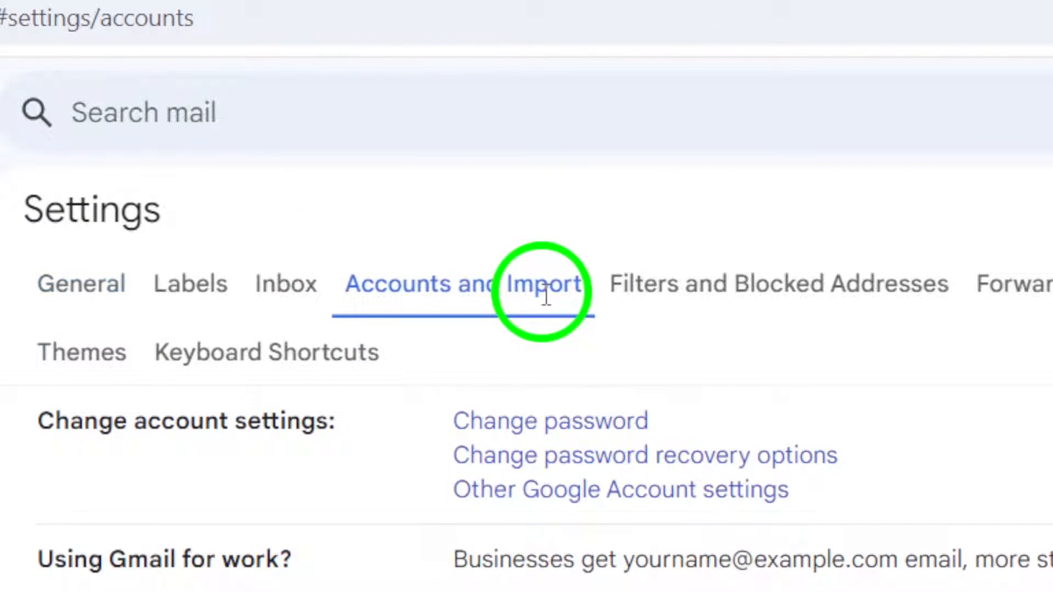
Step: Follow Other Google Account settings to the Google Account home page
scroll(down, 3)
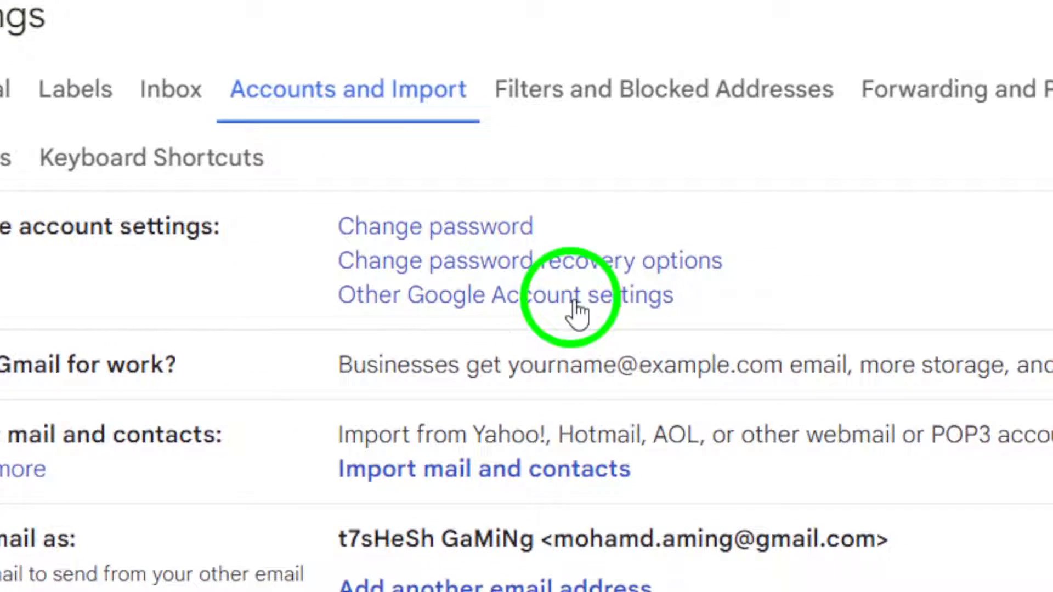
click(565, 295)
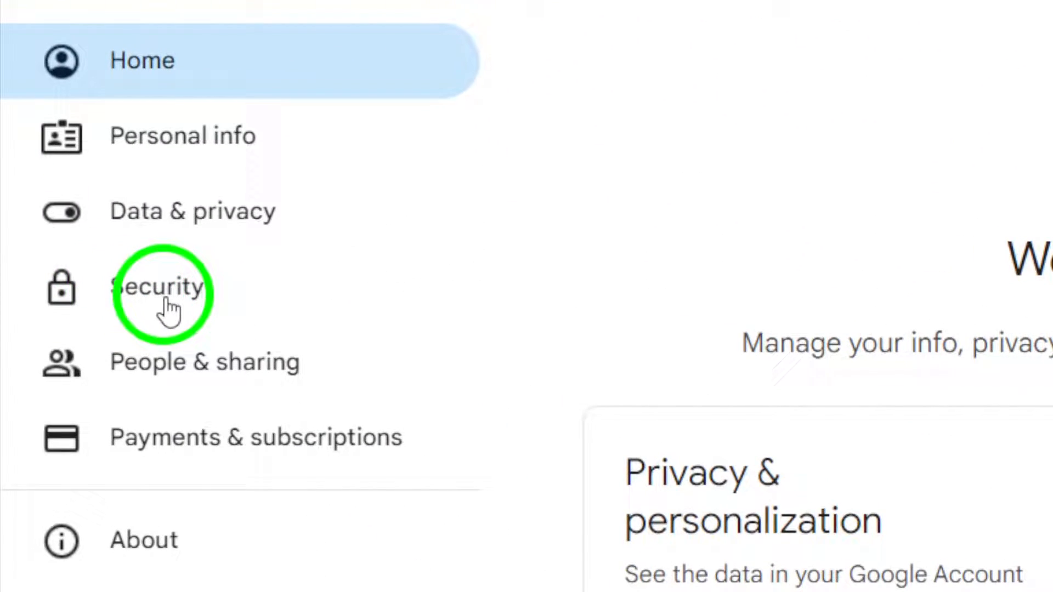
Step: Open Security and scroll to the How you sign in to Google list
click(161, 296)
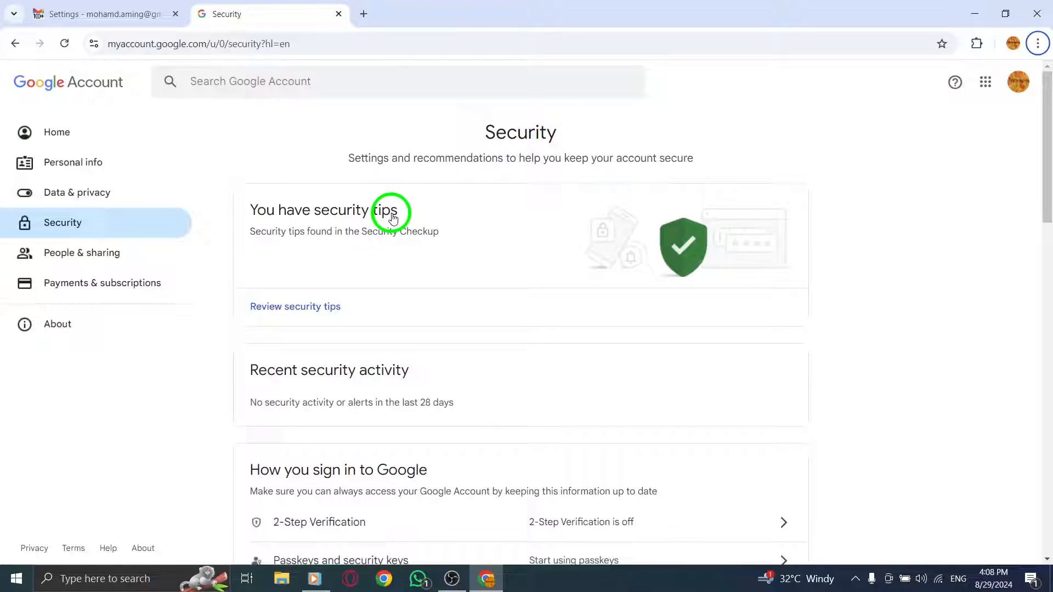
scroll(down, 3)
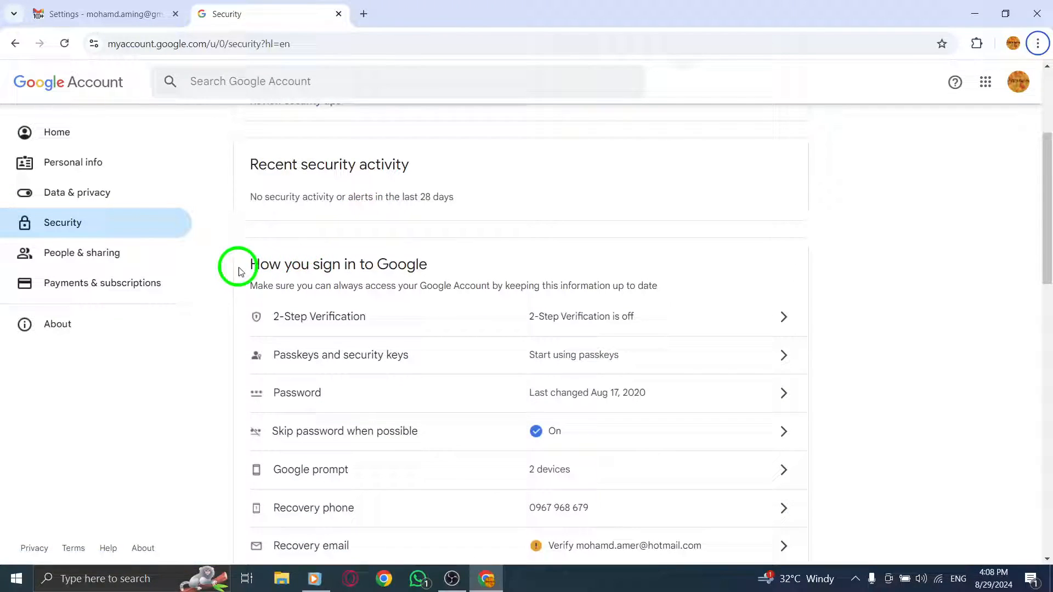
mouse_move(426, 269)
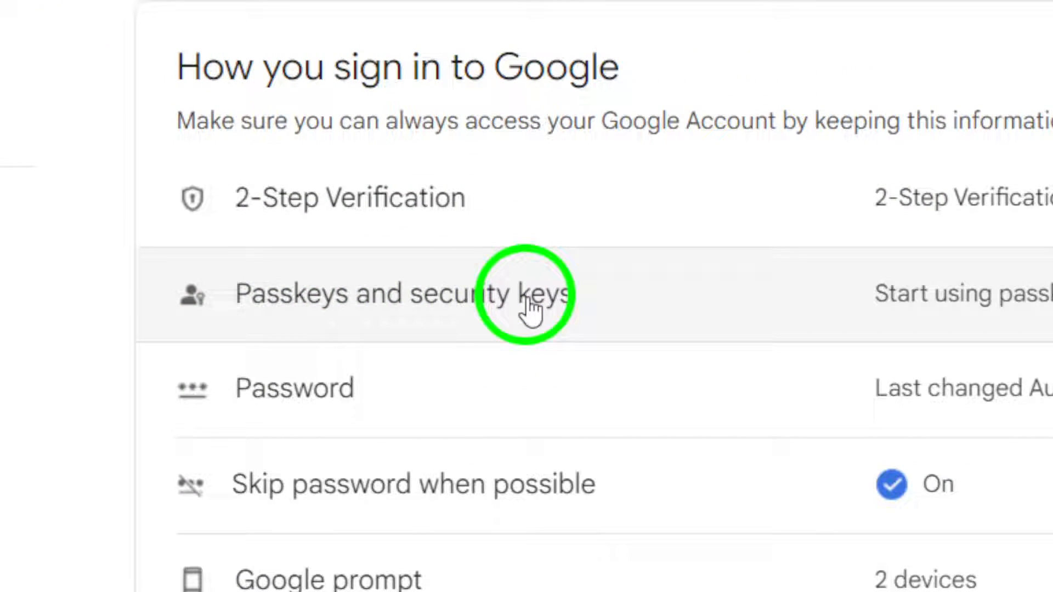
Step: Open Passkeys and security keys, then enter and submit the account password
click(531, 310)
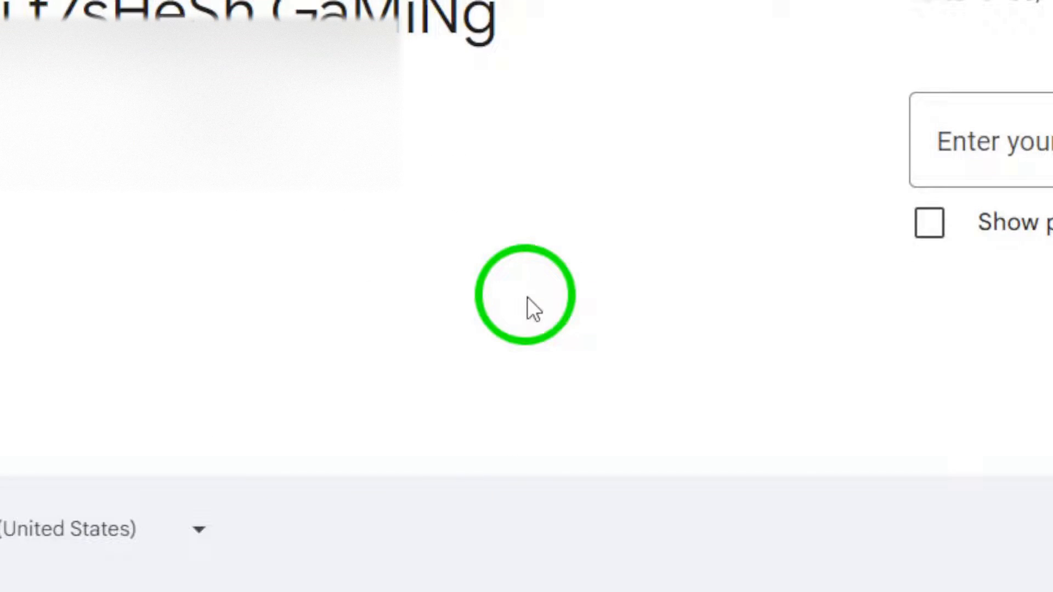
text(password)
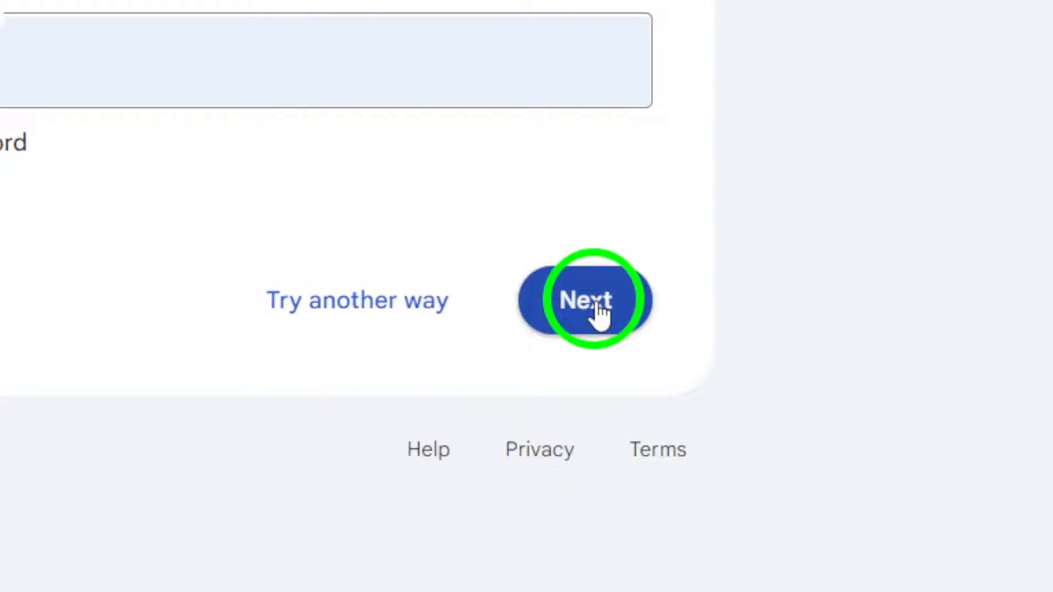
click(586, 299)
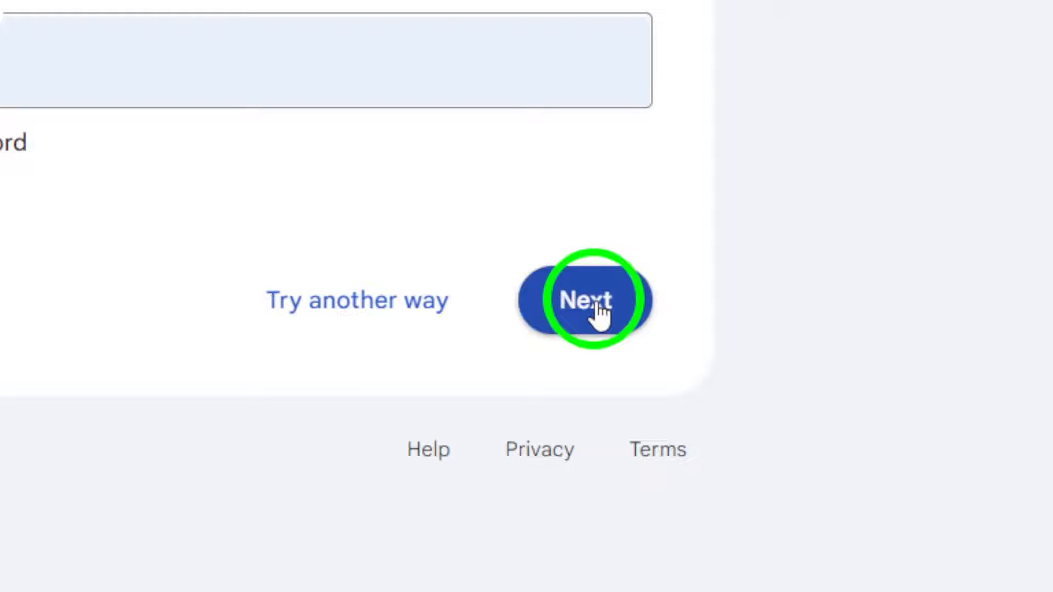
click(589, 300)
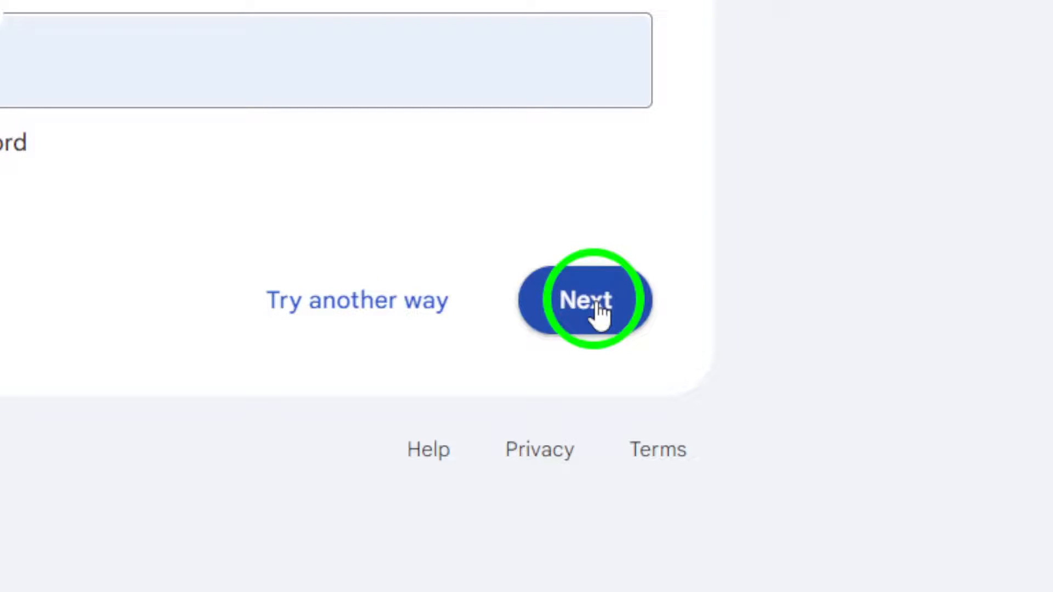